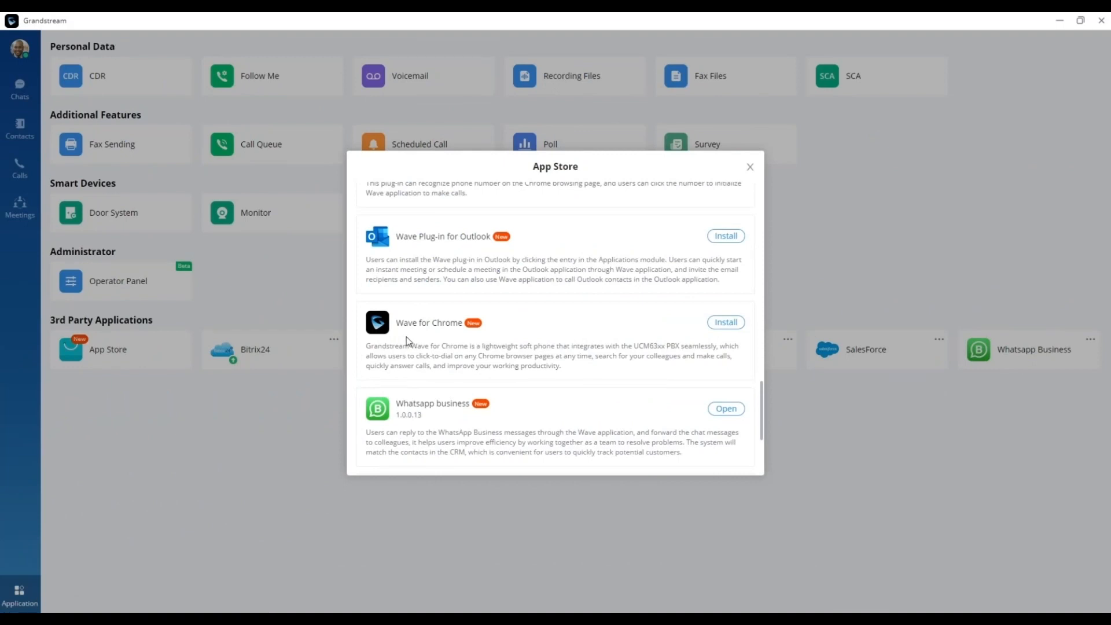
Install the Wave for Chrome plug-in from the App Store listing.
left_click(726, 322)
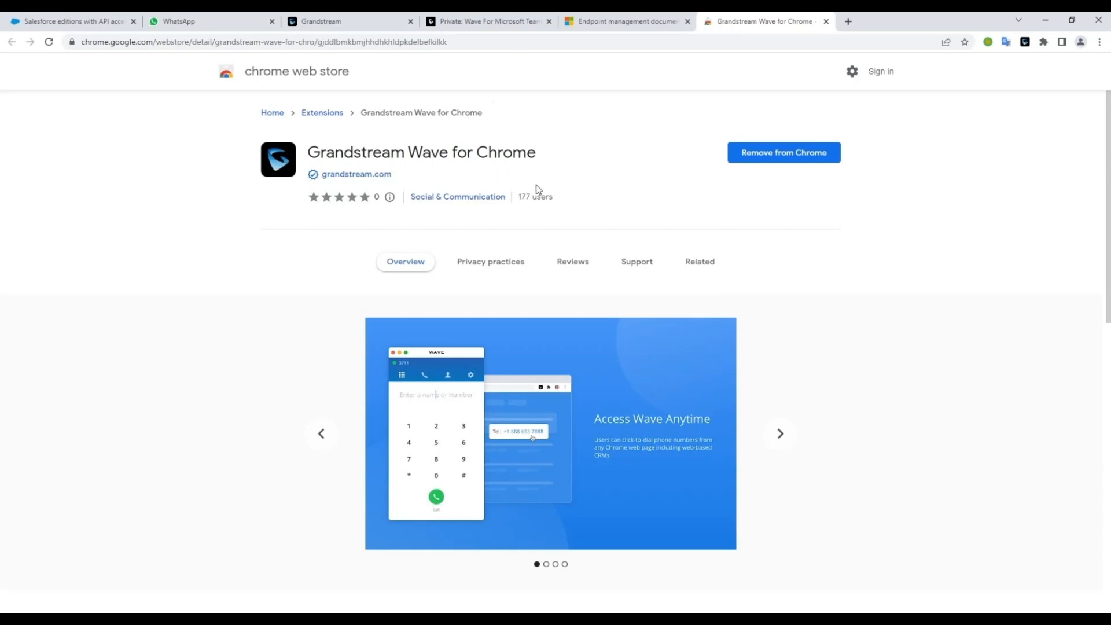
mouse_move(972, 95)
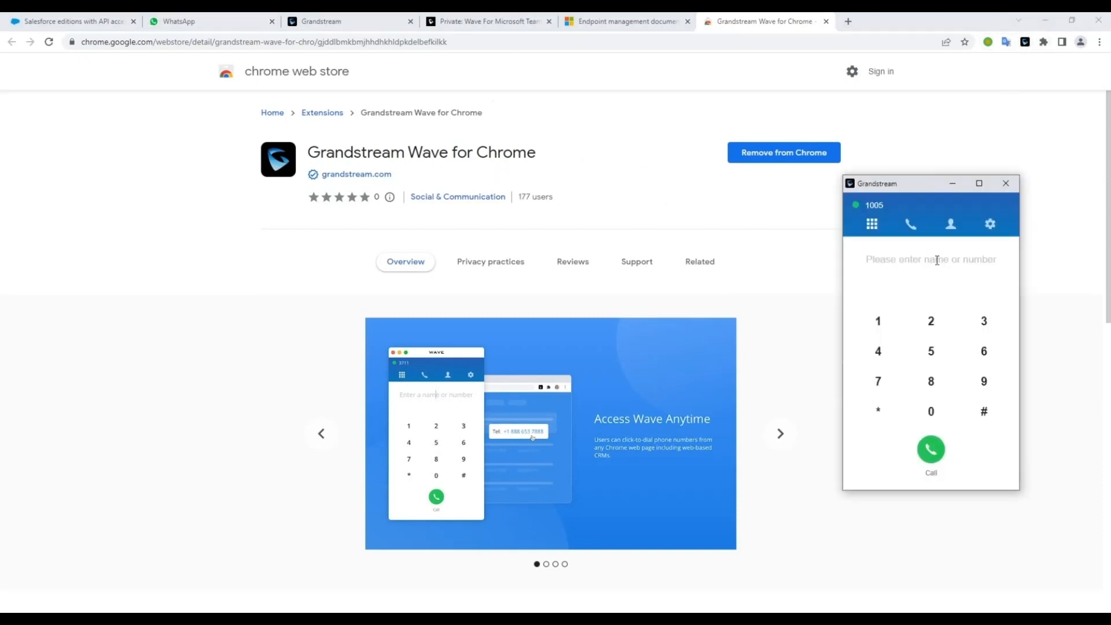
mouse_move(872, 224)
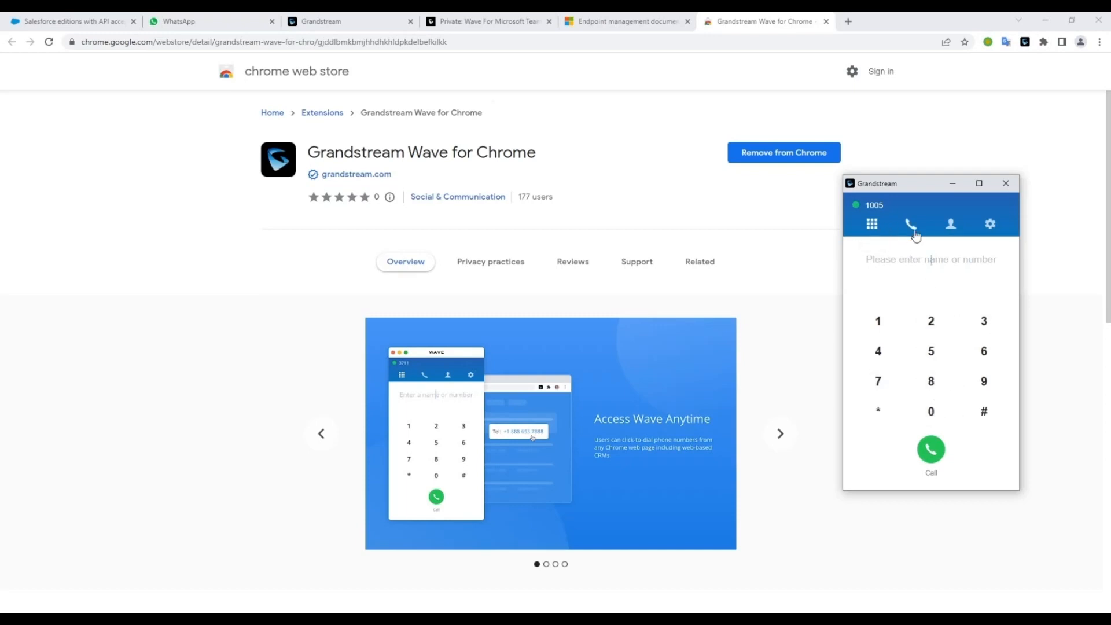
left_click(910, 224)
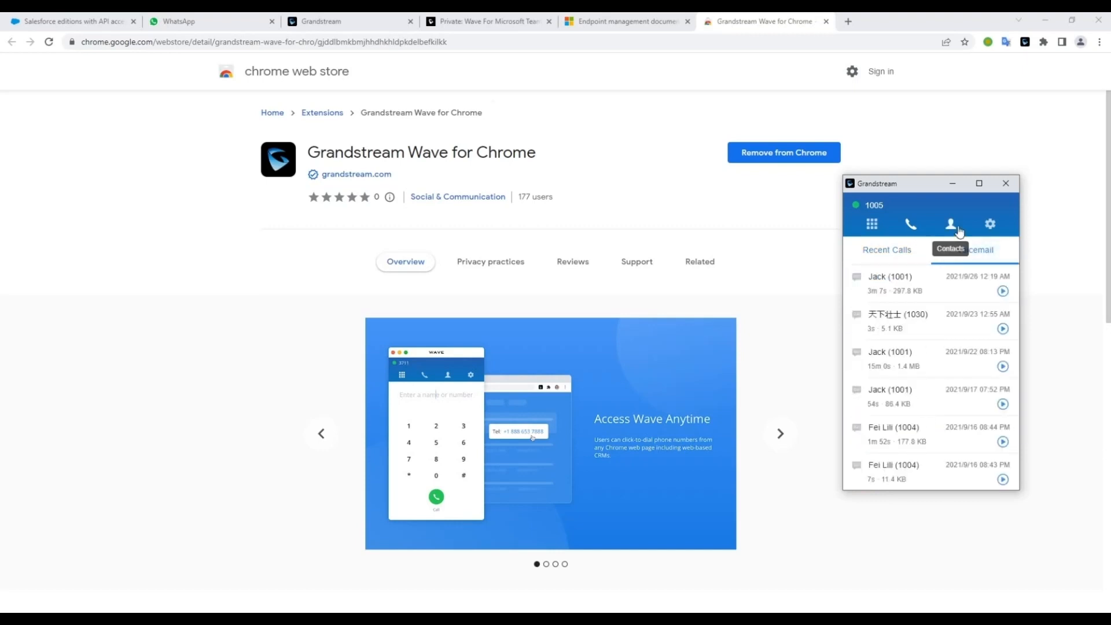
left_click(950, 224)
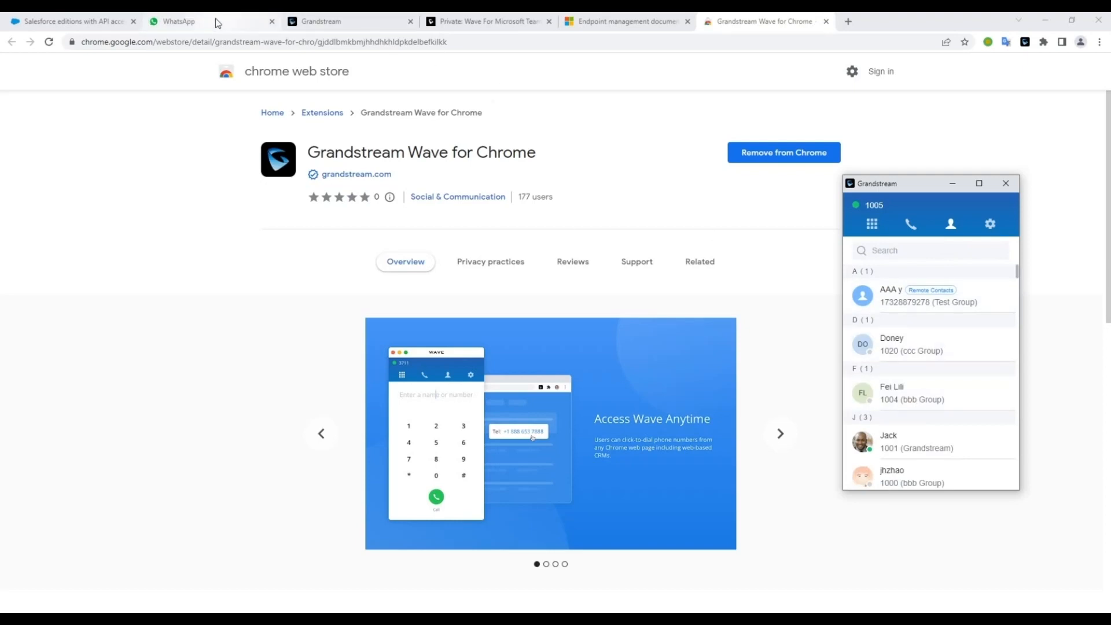
left_click(177, 20)
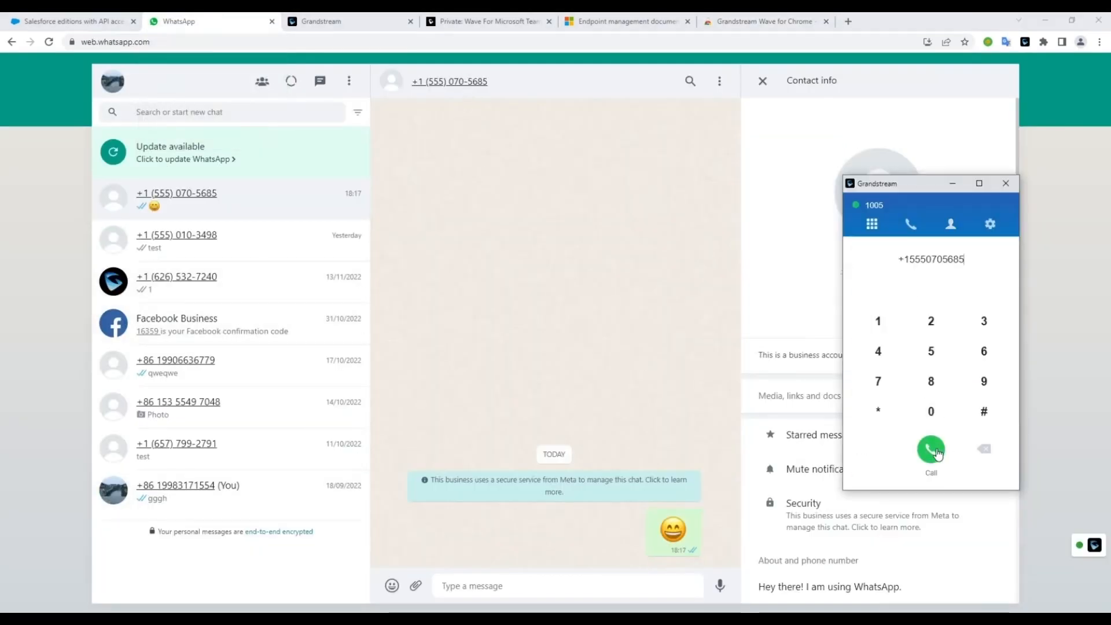
left_click(931, 449)
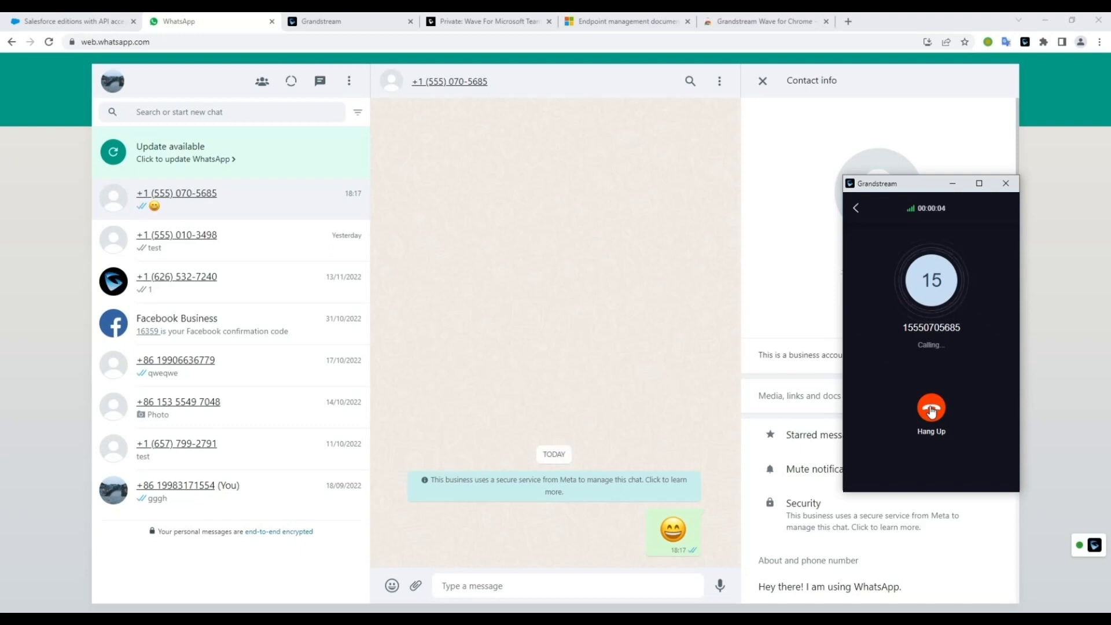
left_click(67, 22)
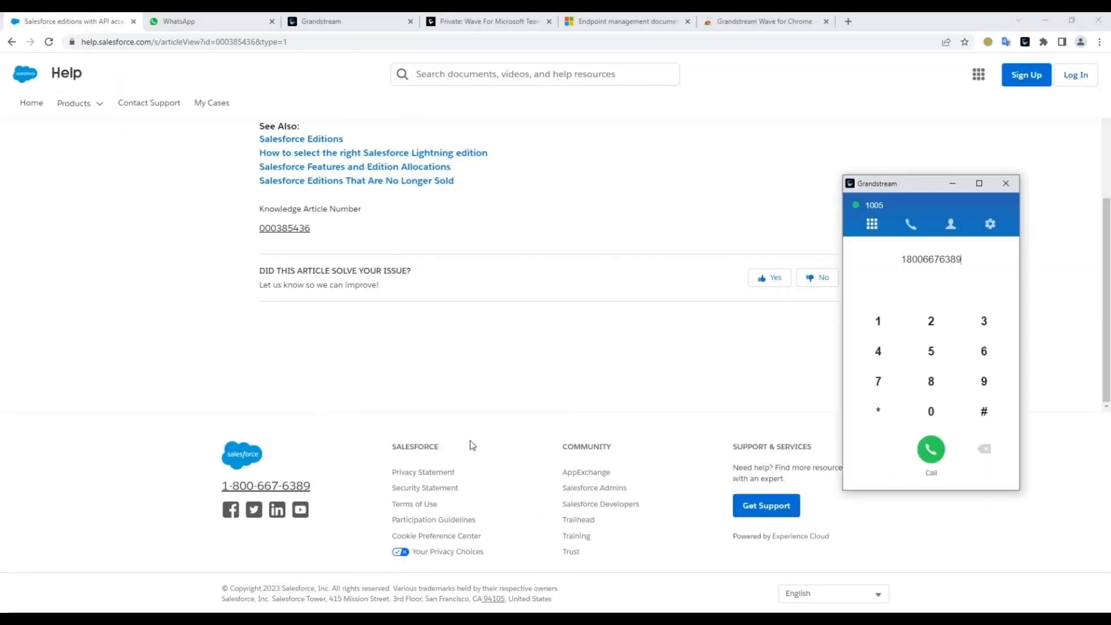
left_click(931, 448)
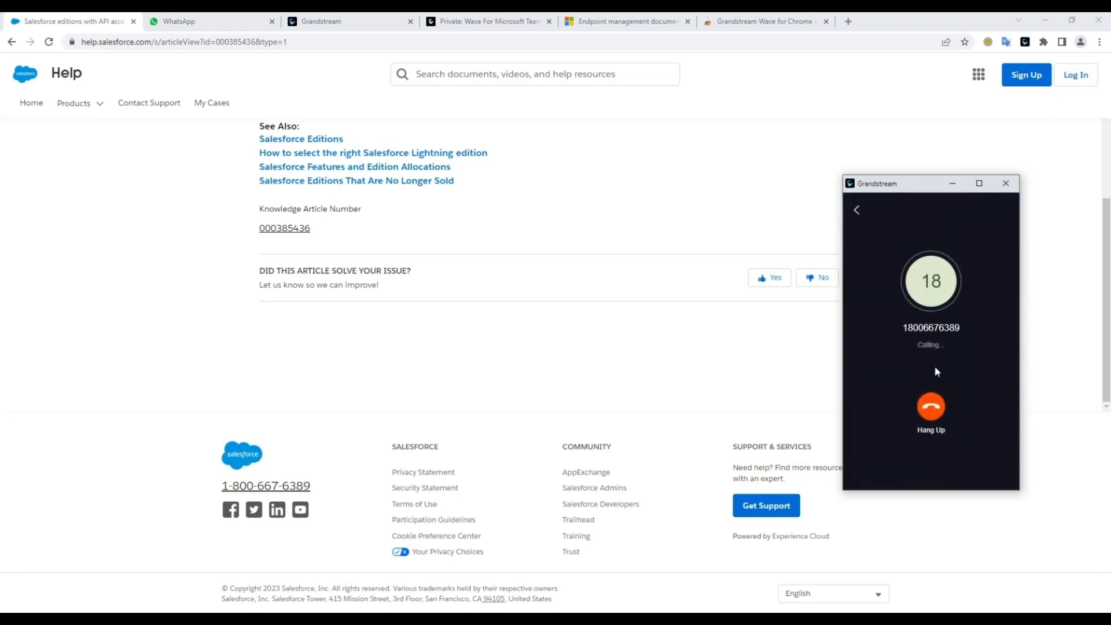
left_click(932, 406)
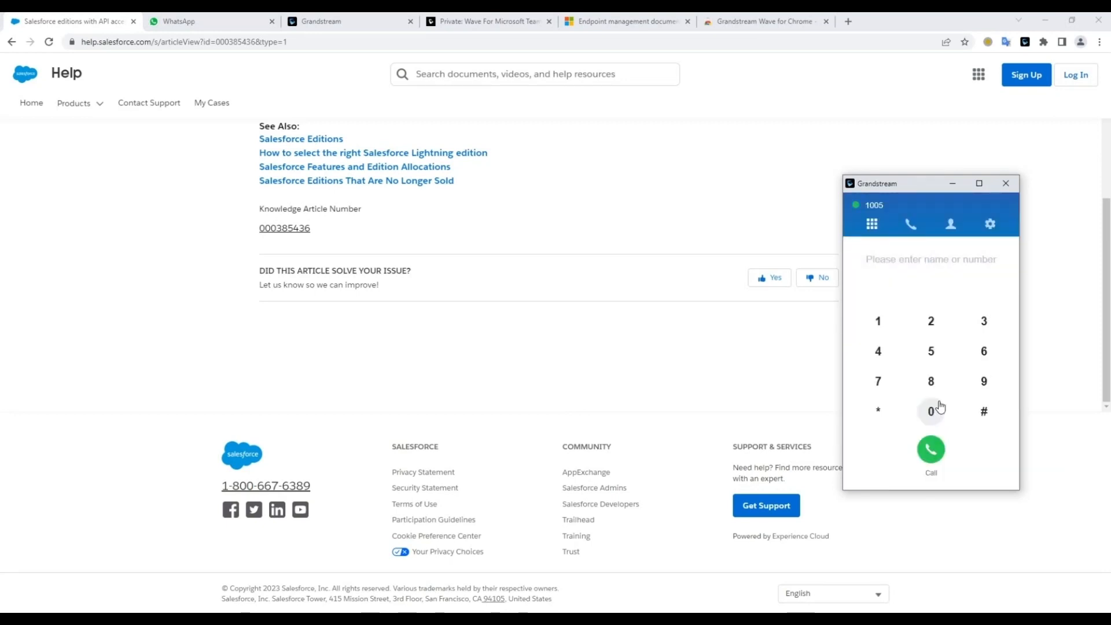
left_click(931, 259)
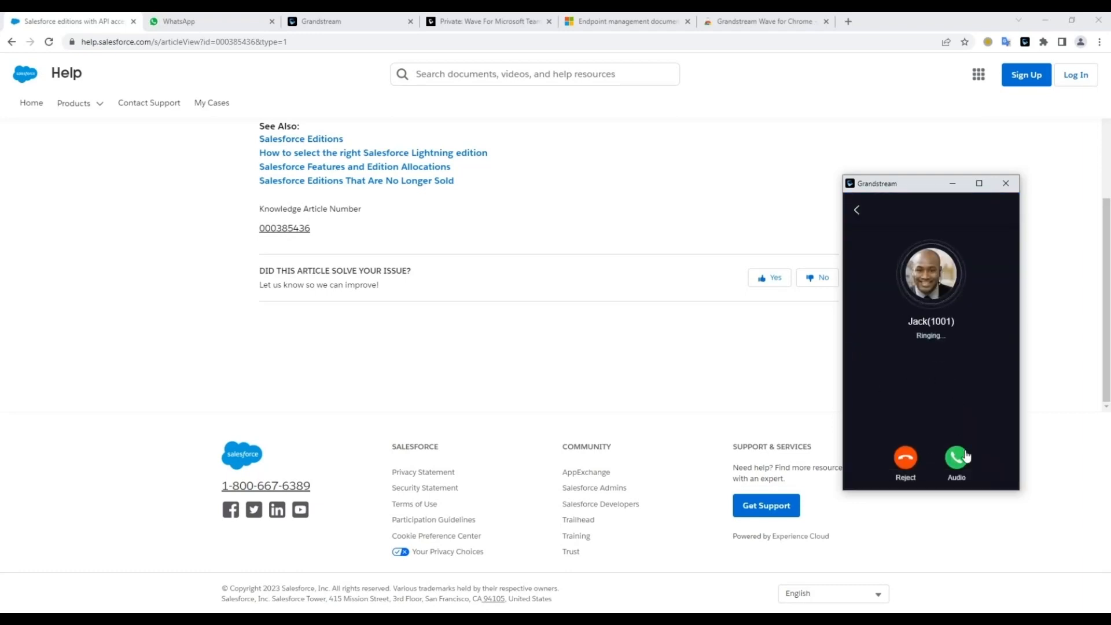
Answer Jack (1001)'s incoming call with audio and put it on hold.
left_click(956, 458)
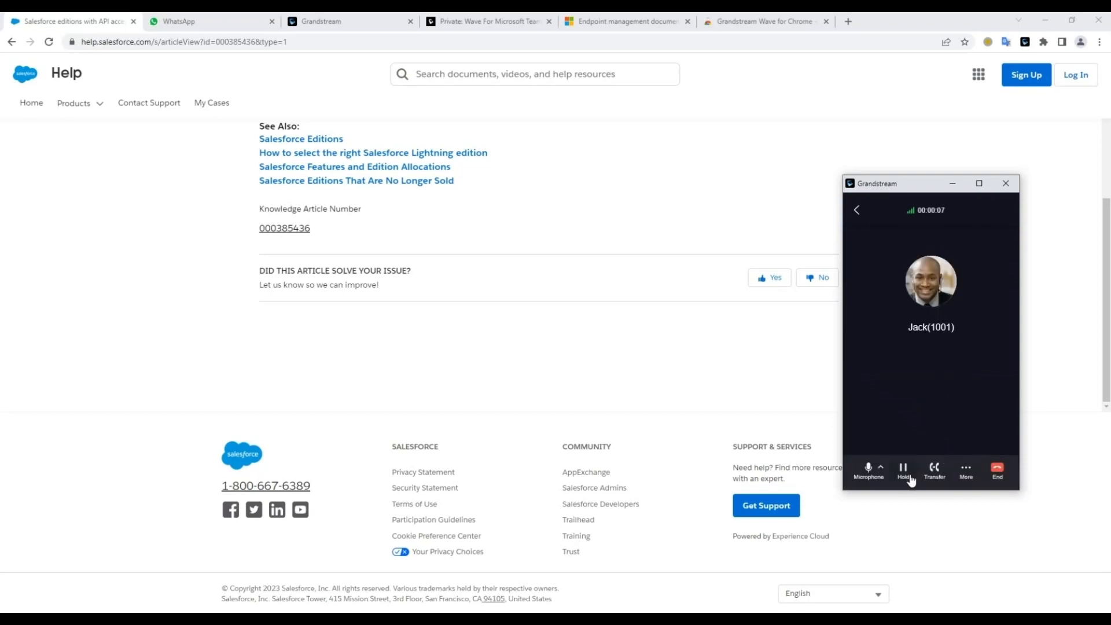
left_click(966, 472)
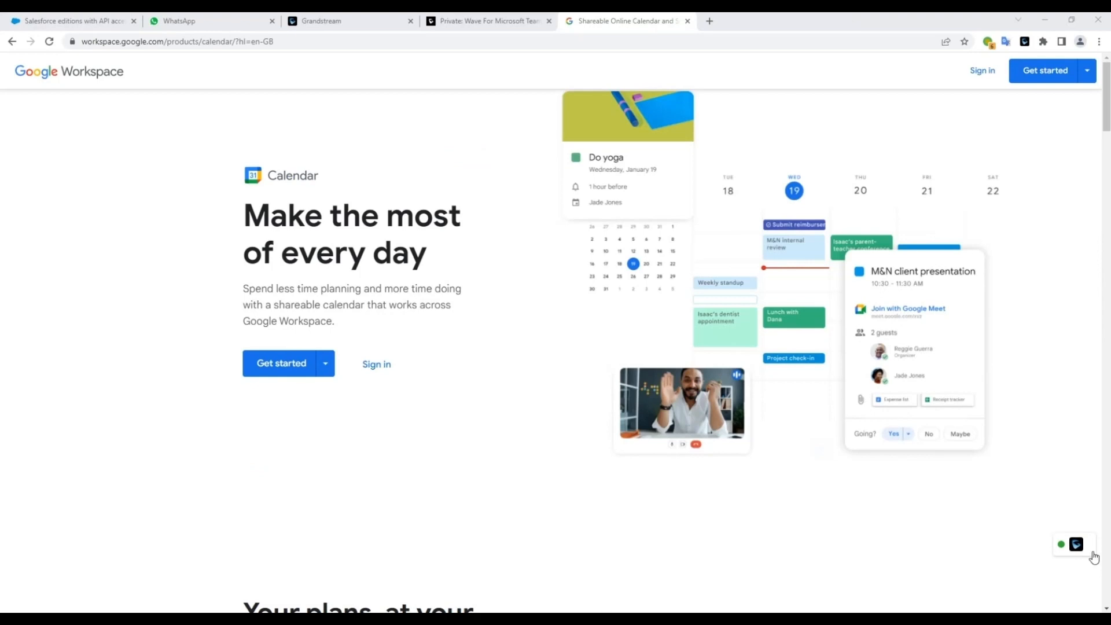
mouse_move(742, 284)
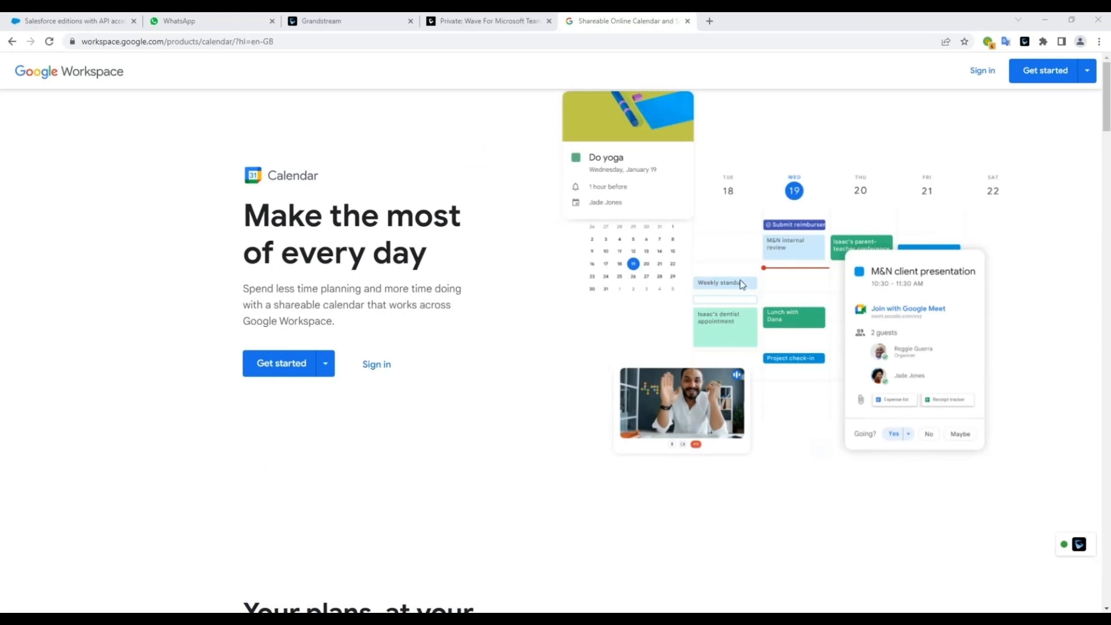